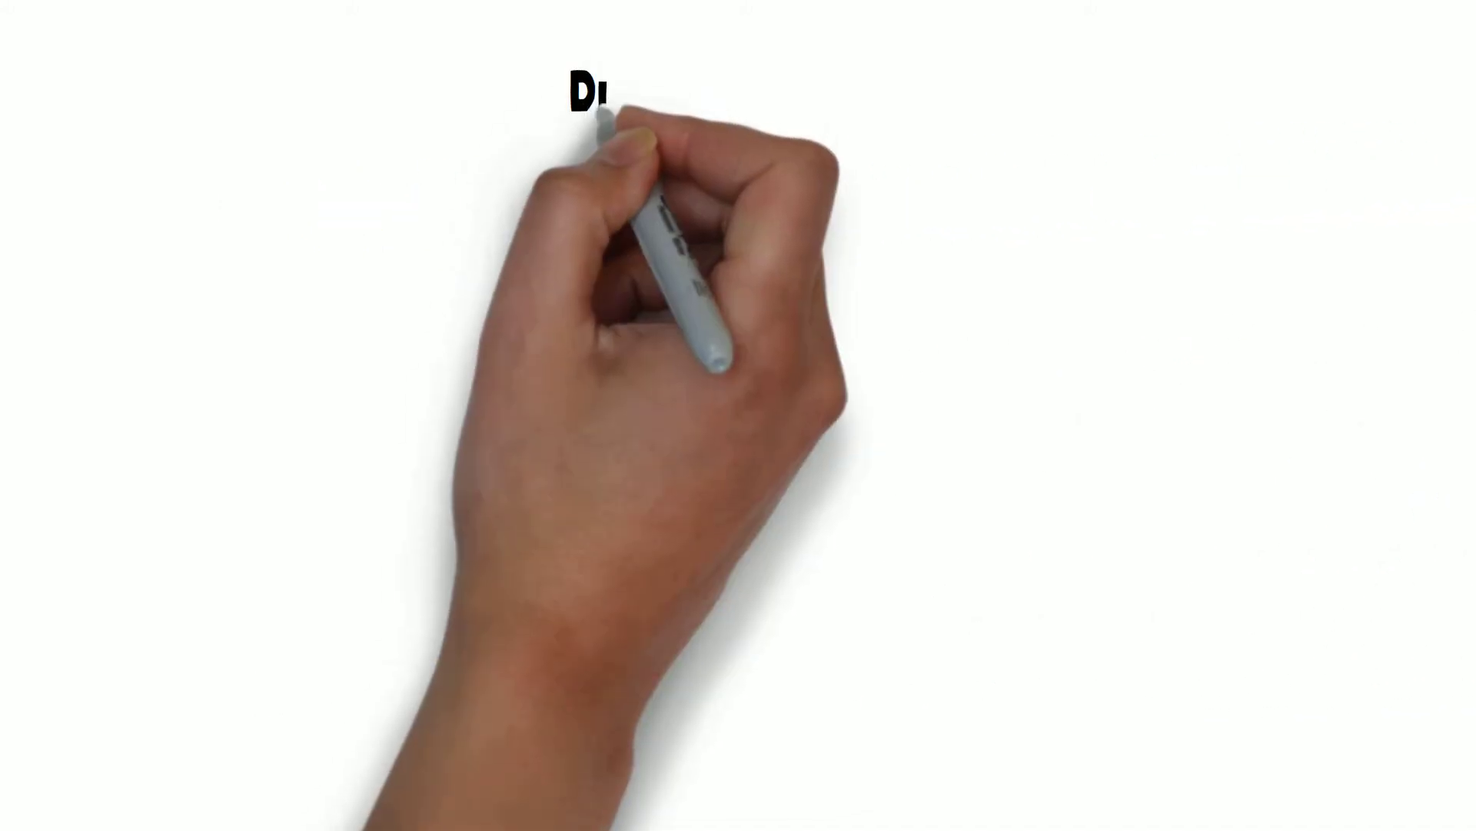
pyautogui.write('Distributin')
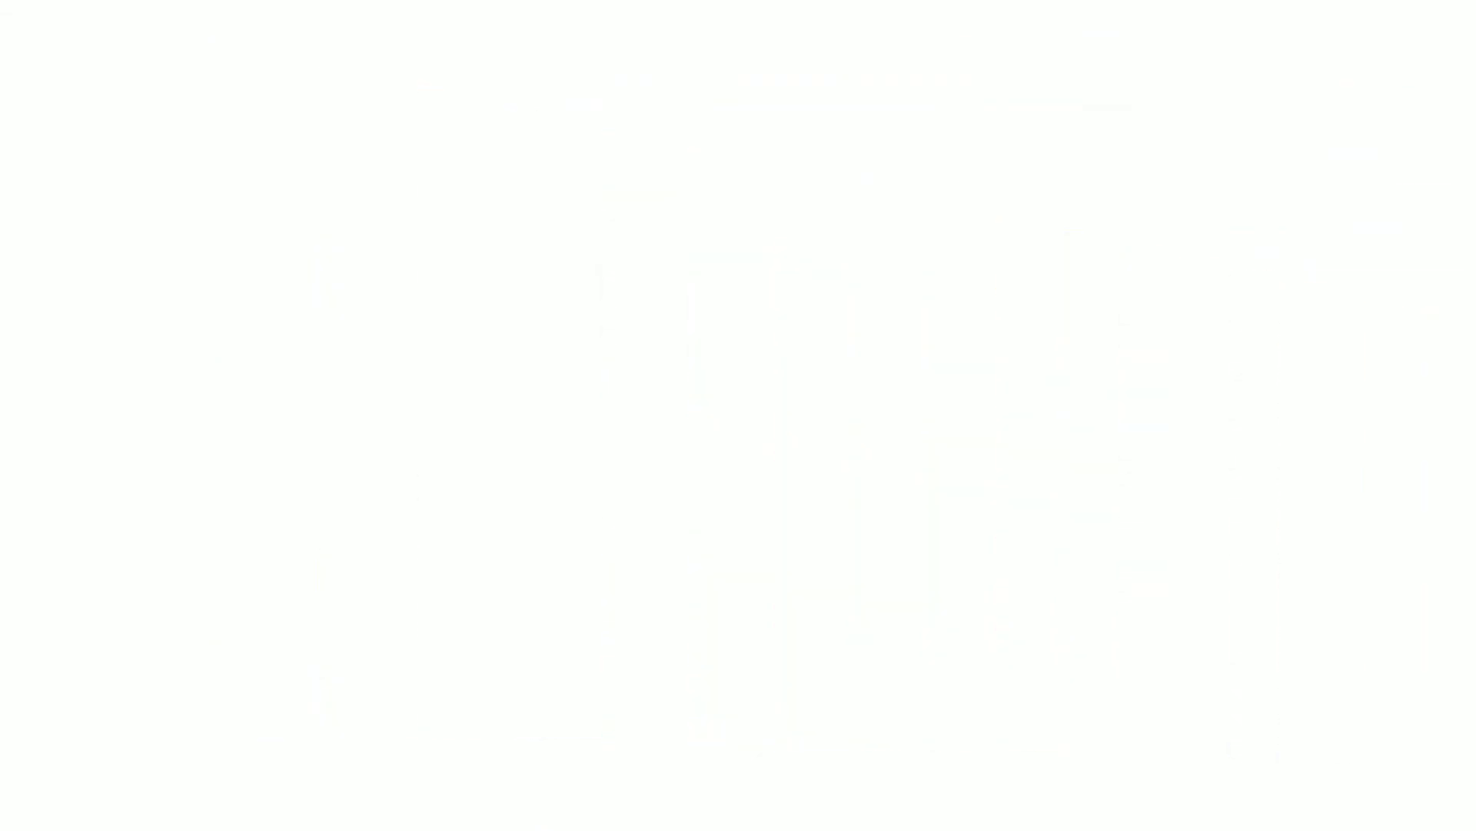
pyautogui.write('Babylon')
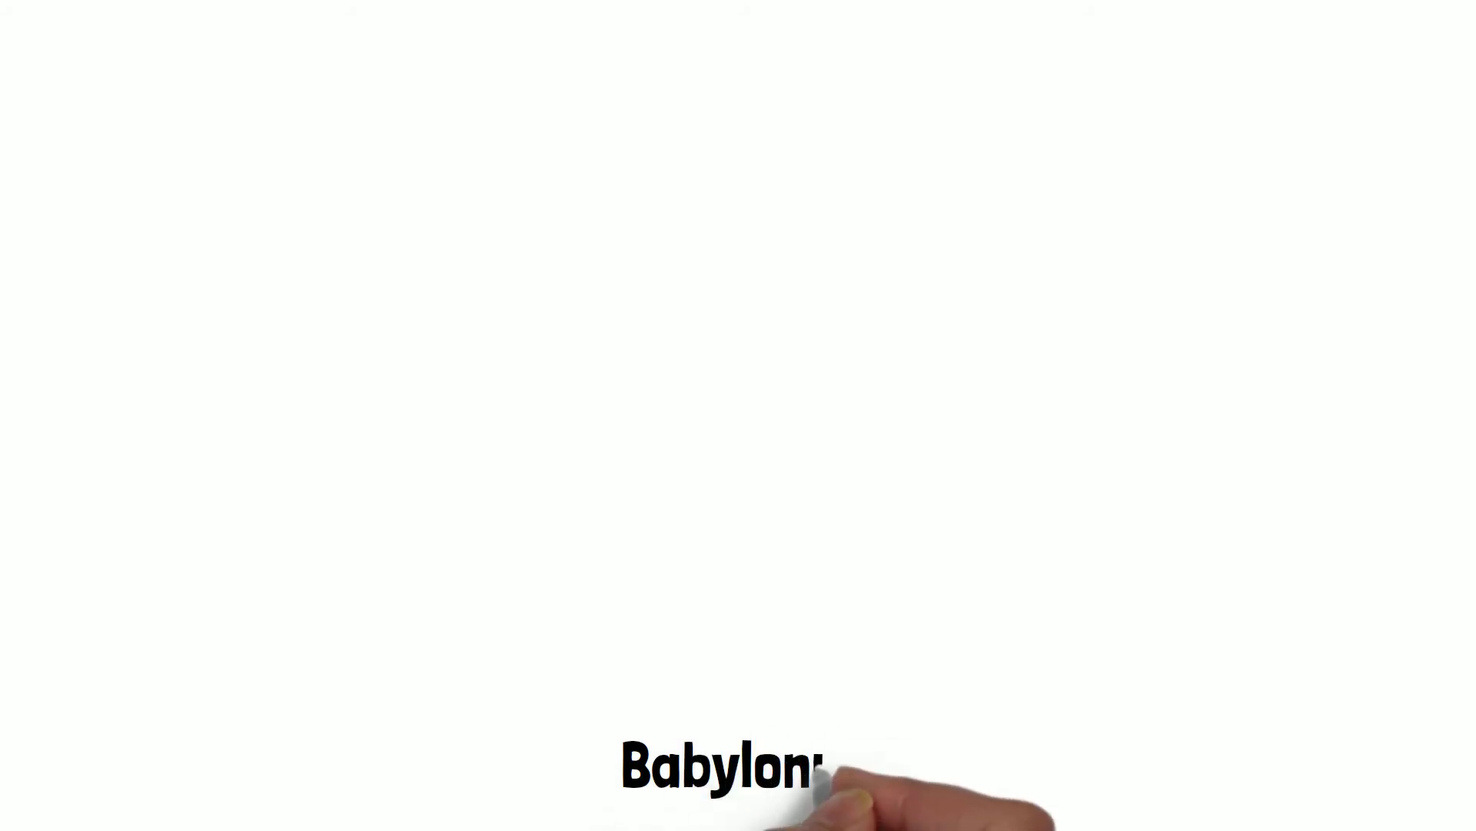